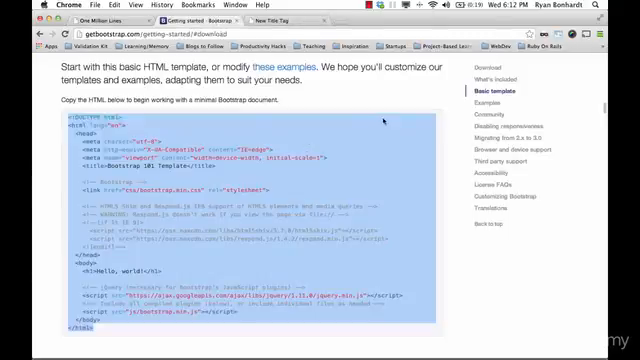
Browse the Bootstrap Getting Started page from the basic template down to the Examples section.
{"action": "scroll", "scroll_direction": "up", "scroll_amount": 3}
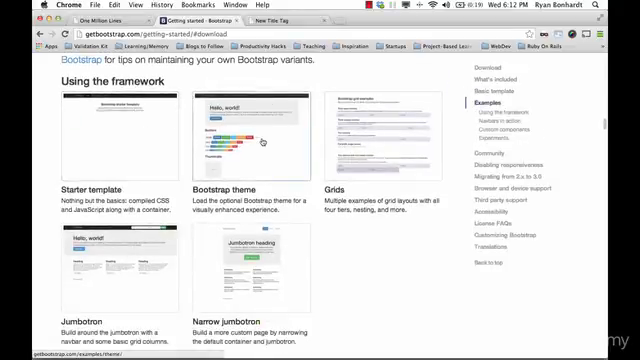
{"action": "scroll", "scroll_direction": "down", "scroll_amount": 3}
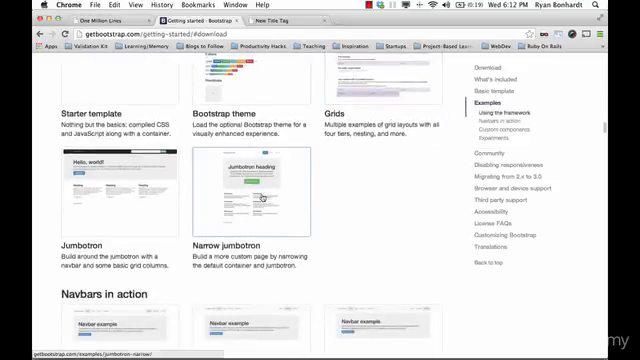
{"action": "scroll", "scroll_direction": "down", "scroll_amount": 3}
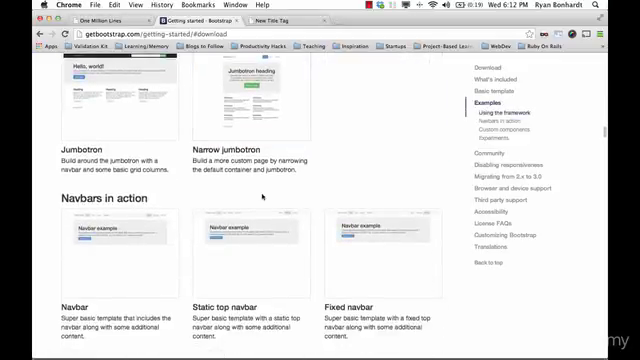
{"action": "scroll", "scroll_direction": "down", "scroll_amount": 3}
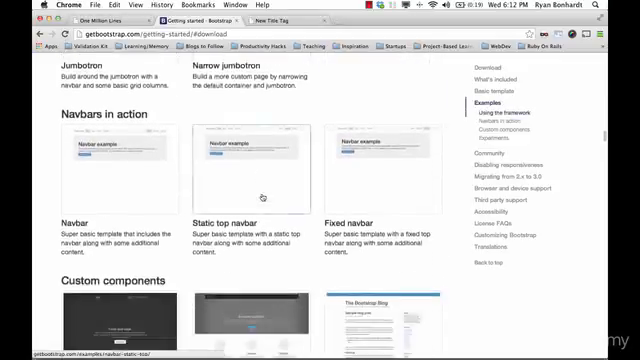
{"action": "scroll", "scroll_direction": "down", "scroll_amount": 3}
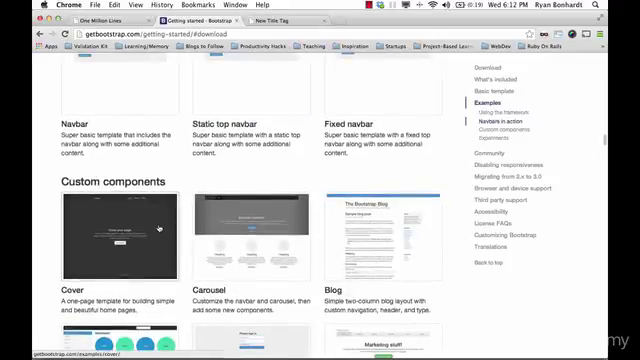
{"action": "left_click", "coordinate": [118, 228]}
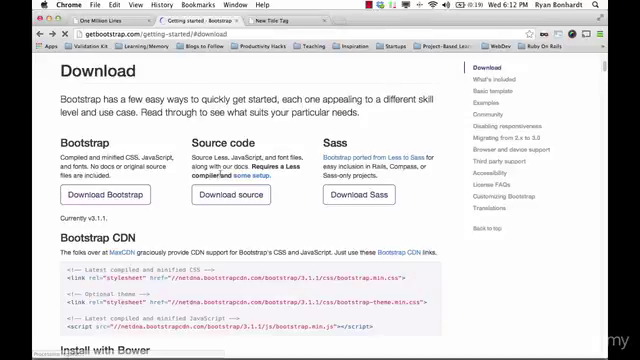
{"action": "scroll", "scroll_direction": "down", "scroll_amount": 3}
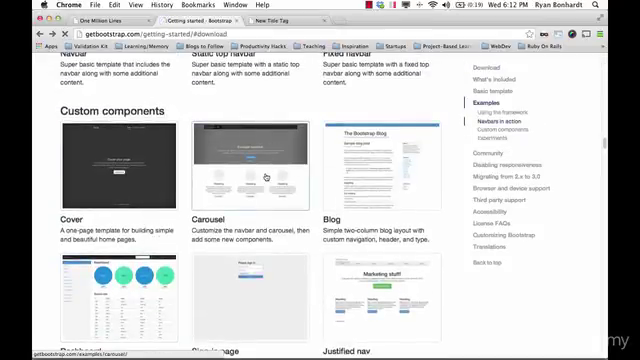
Preview the Carousel example, return to the list, and browse the custom-component templates.
{"action": "left_click", "coordinate": [249, 165]}
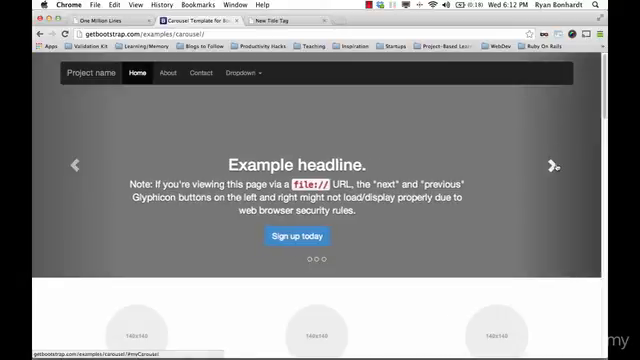
{"action": "left_click", "coordinate": [556, 163]}
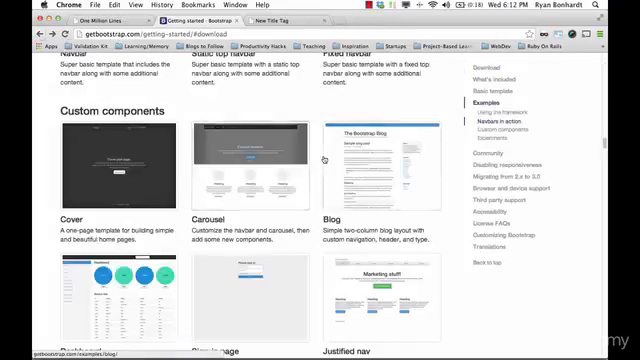
{"action": "scroll", "scroll_direction": "down", "scroll_amount": 3}
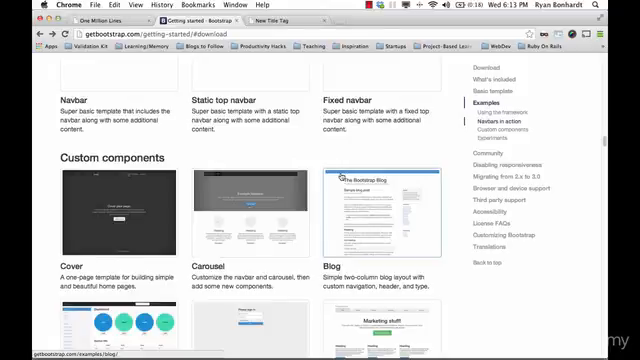
{"action": "mouse_move", "coordinate": [399, 157]}
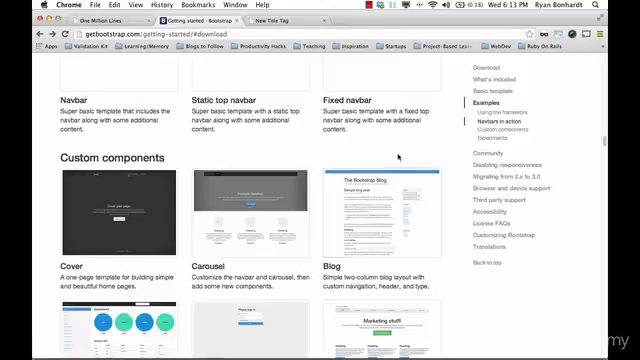
{"action": "scroll", "scroll_direction": "down", "scroll_amount": 3}
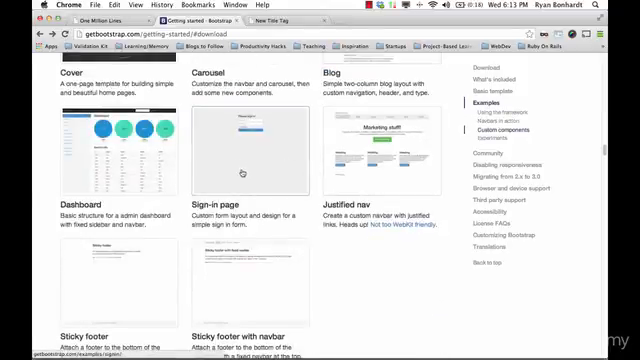
{"action": "scroll", "scroll_direction": "up", "scroll_amount": 3}
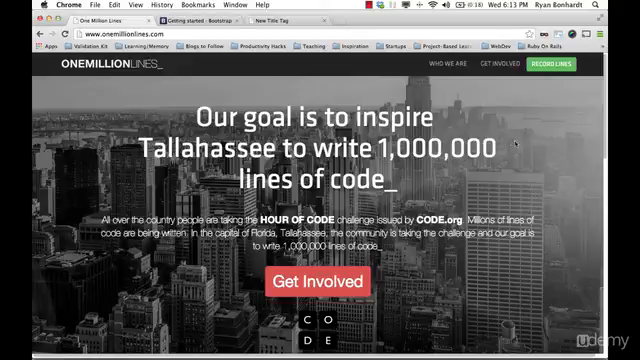
Scroll the Bootstrap examples list and open the Jumbotron example page.
{"action": "scroll", "scroll_direction": "down", "scroll_amount": 3}
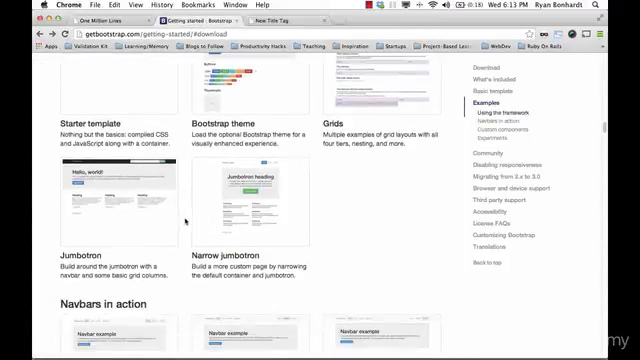
{"action": "mouse_move", "coordinate": [122, 189]}
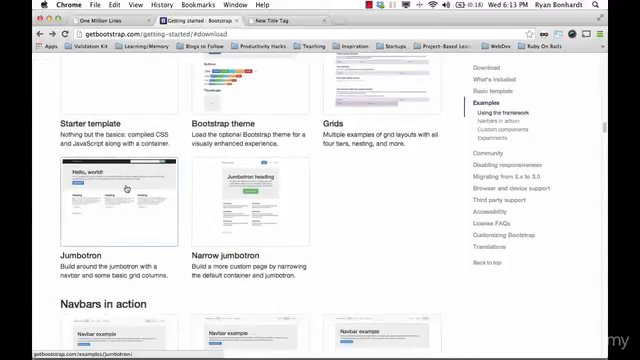
{"action": "left_click", "coordinate": [125, 190]}
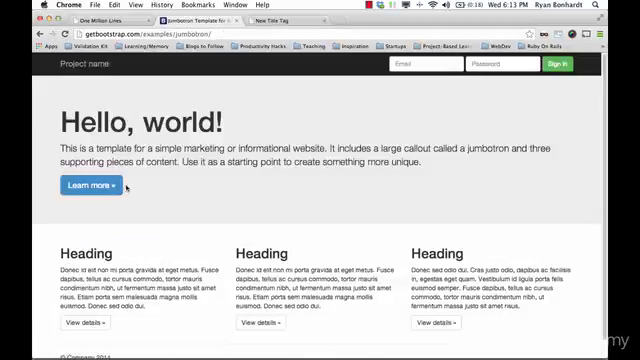
{"action": "mouse_move", "coordinate": [334, 134]}
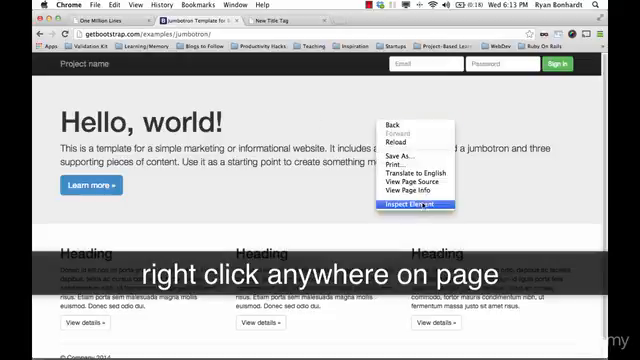
{"action": "mouse_move", "coordinate": [417, 187]}
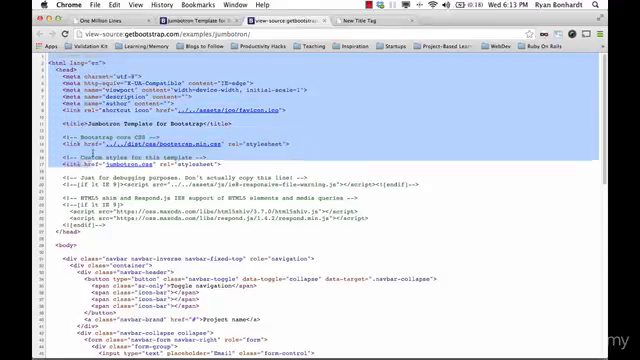
Scroll through the Jumbotron example's page source.
{"action": "scroll", "scroll_direction": "down", "scroll_amount": 3}
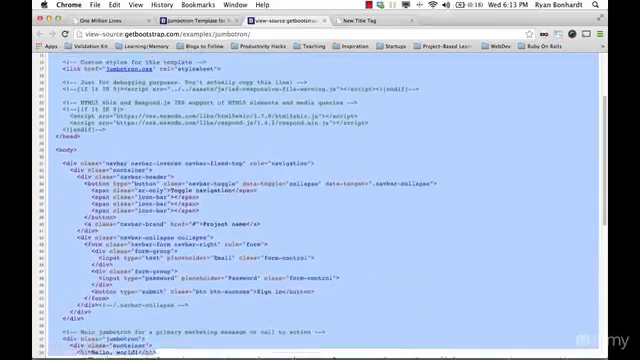
{"action": "scroll", "scroll_direction": "down", "scroll_amount": 3}
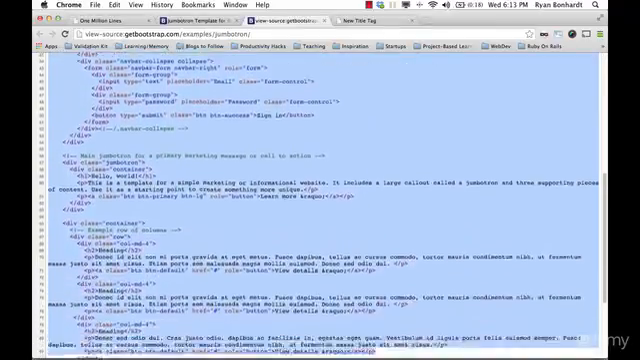
{"action": "scroll", "scroll_direction": "down", "scroll_amount": 3}
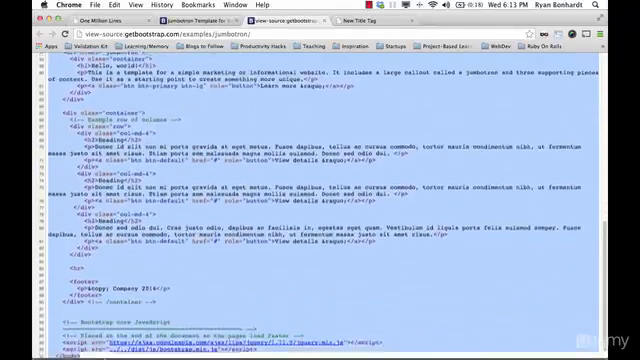
{"action": "scroll", "scroll_direction": "down", "scroll_amount": 3}
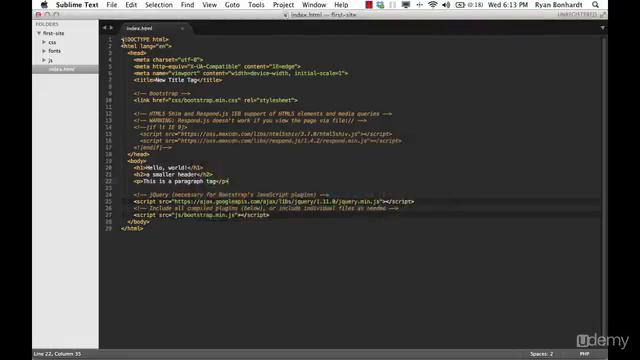
Select all existing code in index.html so it can be replaced.
{"action": "key", "text": "ctrl+a"}
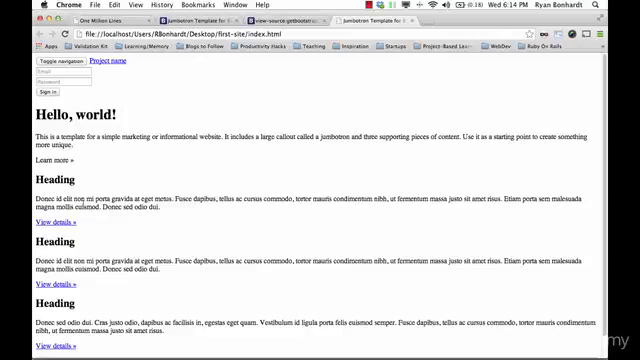
{"action": "mouse_move", "coordinate": [245, 75]}
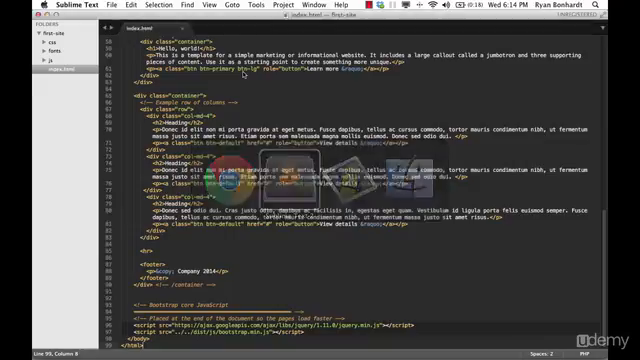
{"action": "scroll", "scroll_direction": "up", "scroll_amount": 3}
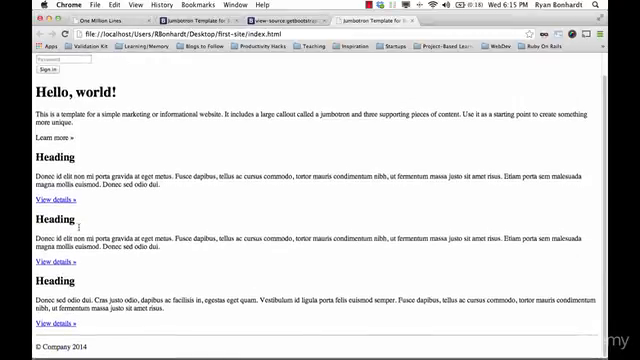
{"action": "mouse_move", "coordinate": [117, 131]}
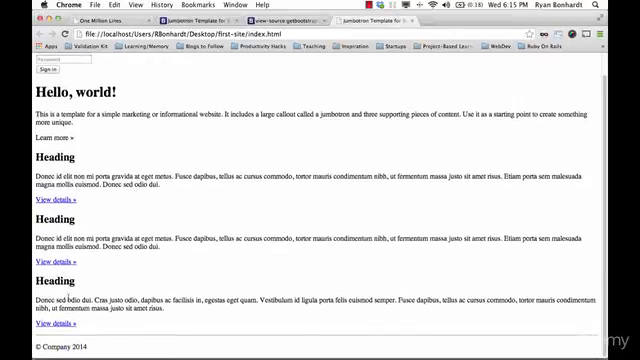
{"action": "mouse_move", "coordinate": [97, 205]}
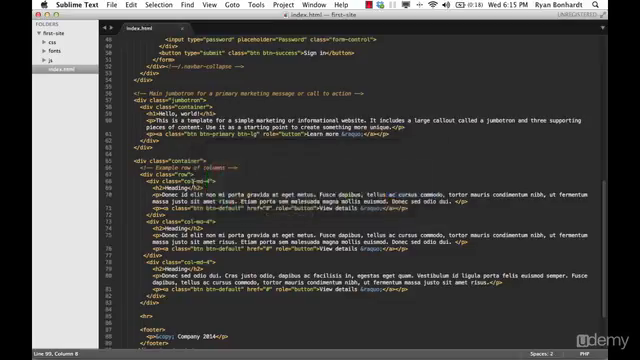
{"action": "scroll", "scroll_direction": "up", "scroll_amount": 3}
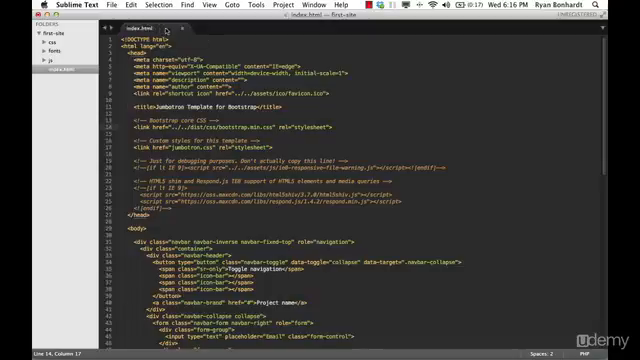
Save index.html with the Bootstrap core CSS href reading css/bootstrap.min.css.
{"action": "key", "text": "ctrl+s"}
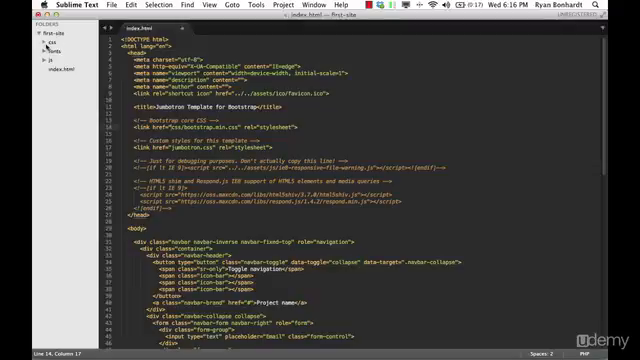
Trim the css folder to bootstrap.min.css, inspect it, and return to index.html.
{"action": "left_click", "coordinate": [36, 45]}
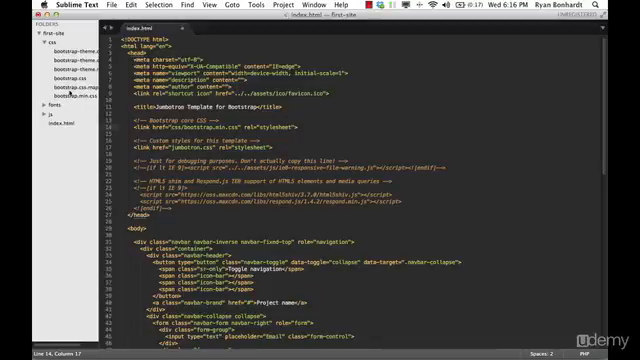
{"action": "left_click", "coordinate": [55, 98]}
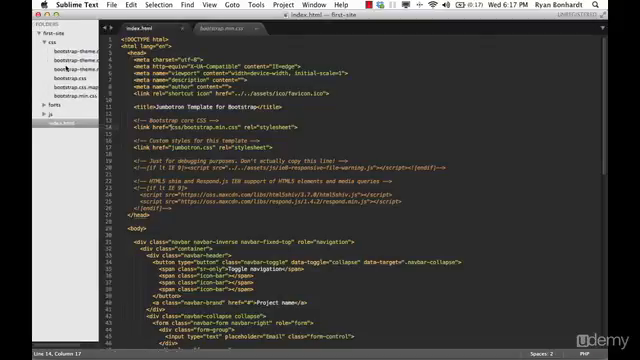
{"action": "left_click", "coordinate": [40, 64]}
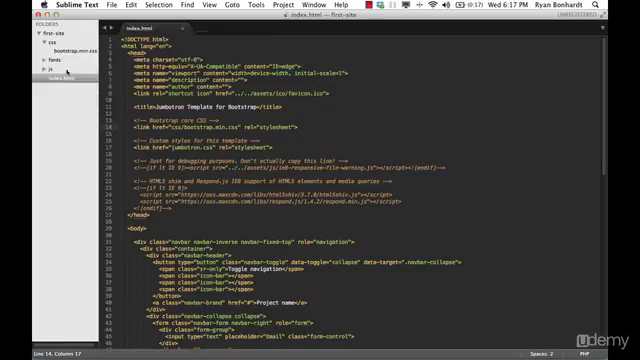
{"action": "left_click", "coordinate": [52, 42]}
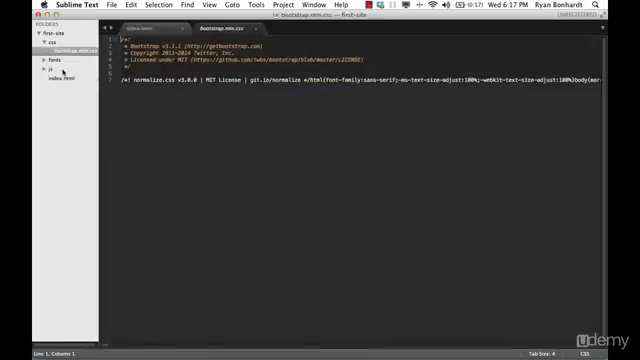
{"action": "left_click", "coordinate": [39, 70]}
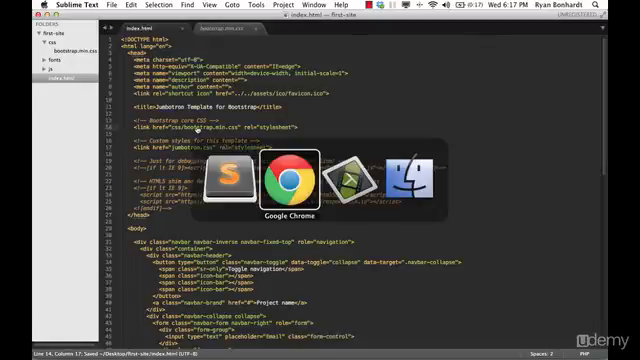
{"action": "left_click", "coordinate": [291, 178]}
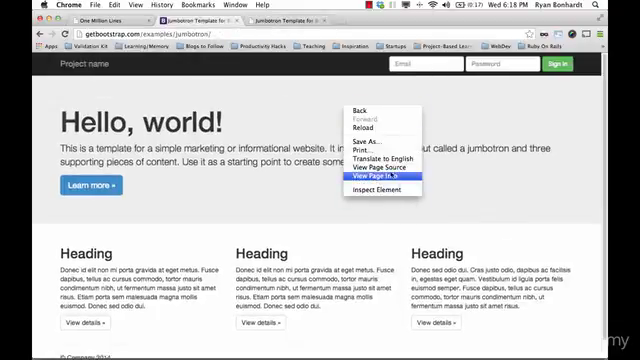
View the getbootstrap.com Jumbotron example's page source.
{"action": "left_click", "coordinate": [372, 175]}
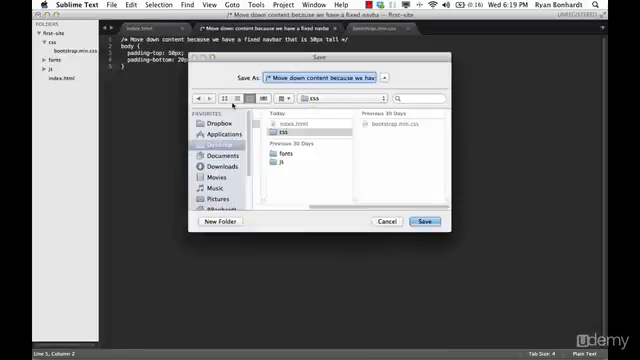
Name the new stylesheet custom.css and save it into the css folder.
{"action": "type", "text": "custom.css"}
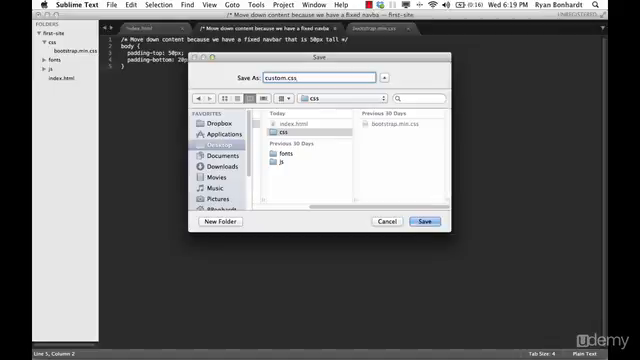
{"action": "left_click", "coordinate": [423, 221]}
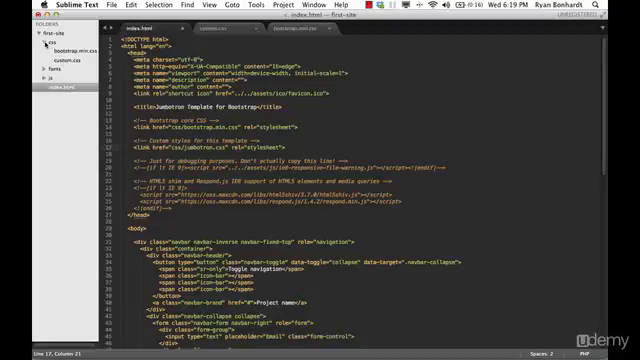
Collapse and re-expand the css folder, then check the styled page in Chrome.
{"action": "left_click", "coordinate": [18, 36]}
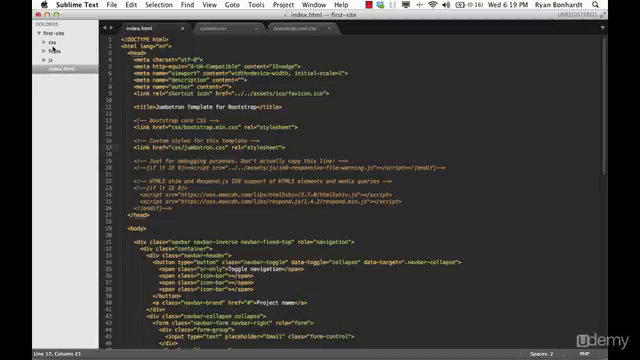
{"action": "left_click", "coordinate": [33, 45]}
{"action": "type", "text": "custo"}
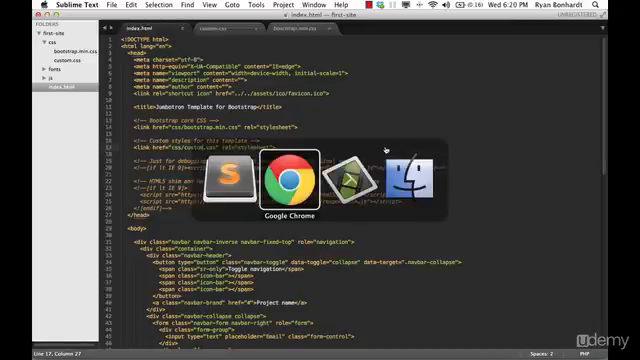
{"action": "left_click", "coordinate": [277, 177]}
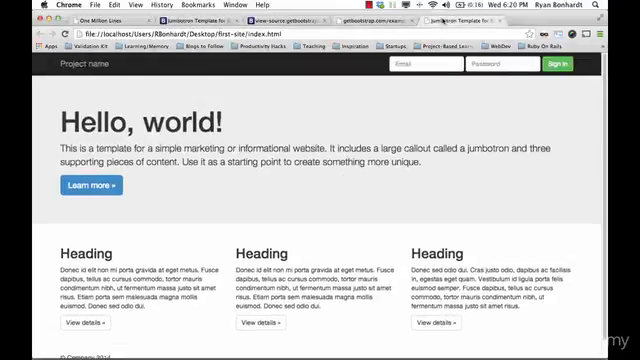
Return to Bootstrap's getting-started page showing the Navbars in action and custom component examples.
{"action": "left_click", "coordinate": [420, 67]}
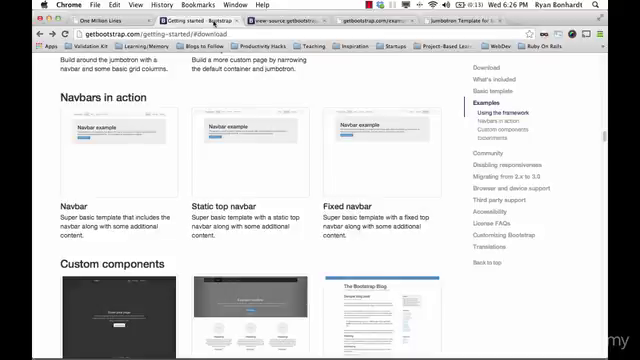
{"action": "scroll", "scroll_direction": "up", "scroll_amount": 3}
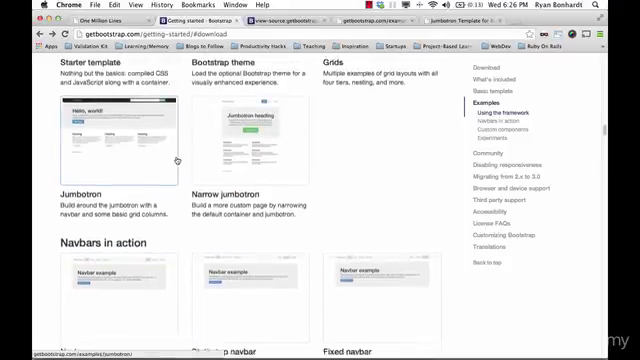
{"action": "scroll", "scroll_direction": "up", "scroll_amount": 3}
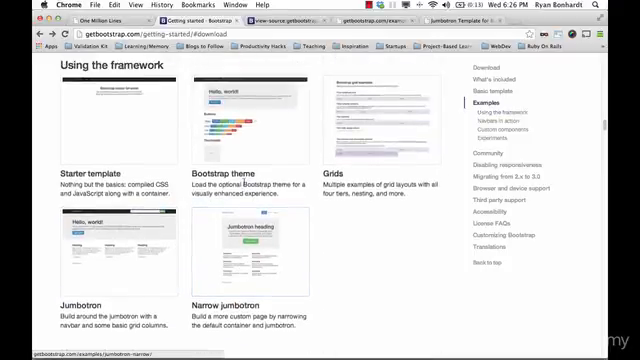
{"action": "scroll", "scroll_direction": "down", "scroll_amount": 3}
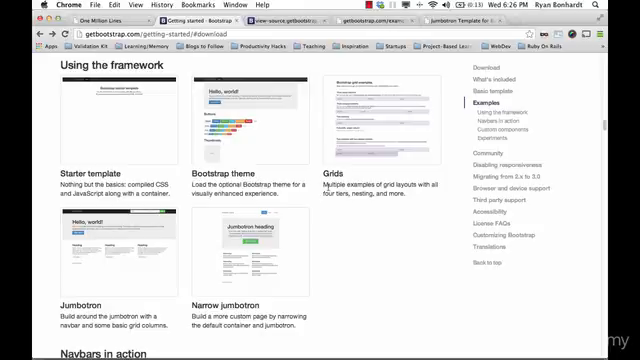
{"action": "scroll", "scroll_direction": "down", "scroll_amount": 3}
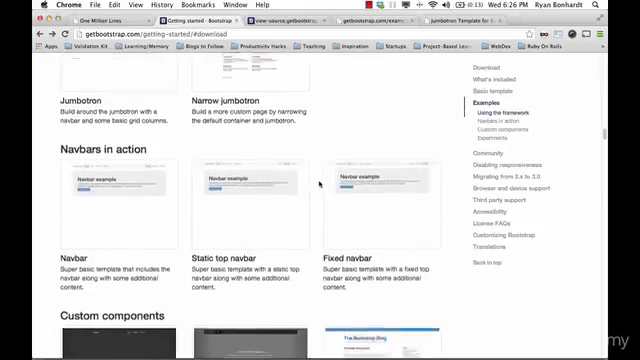